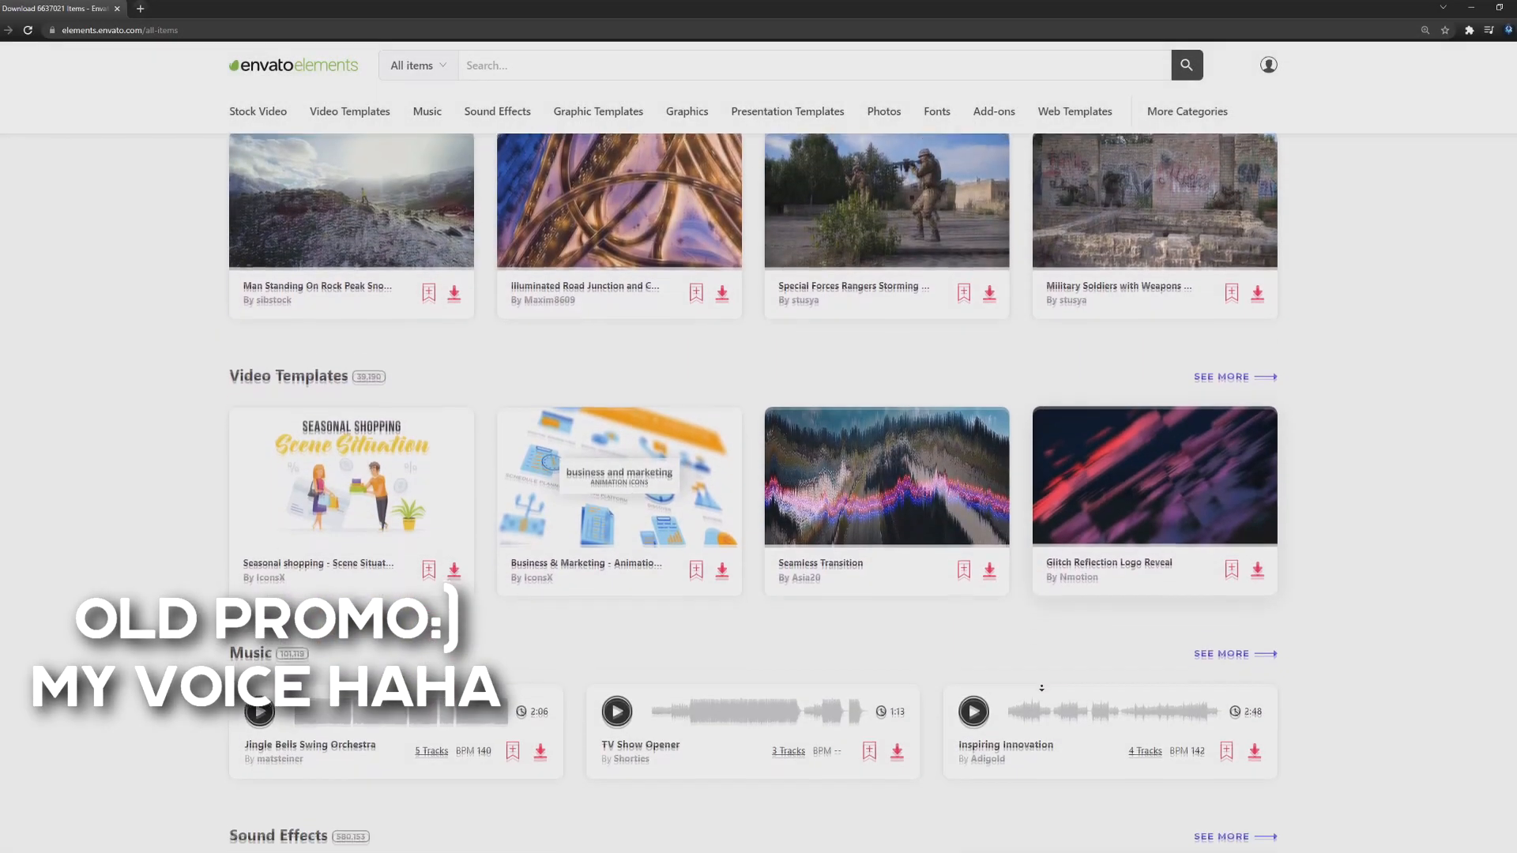
Scroll through the home page categories from stock video and music down to fonts and WordPress items.
scroll(down, 3)
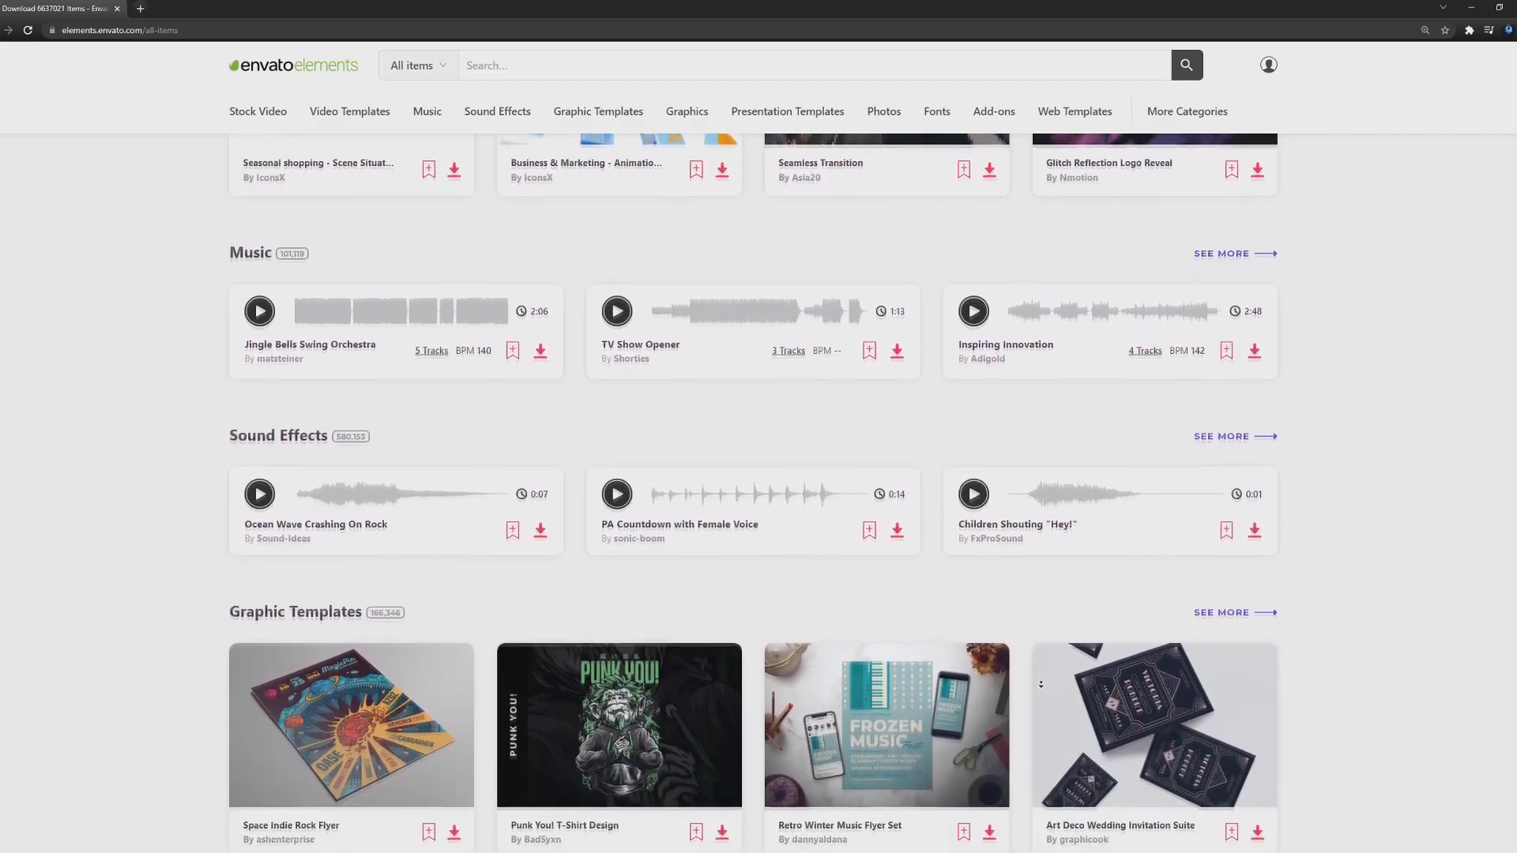
scroll(down, 3)
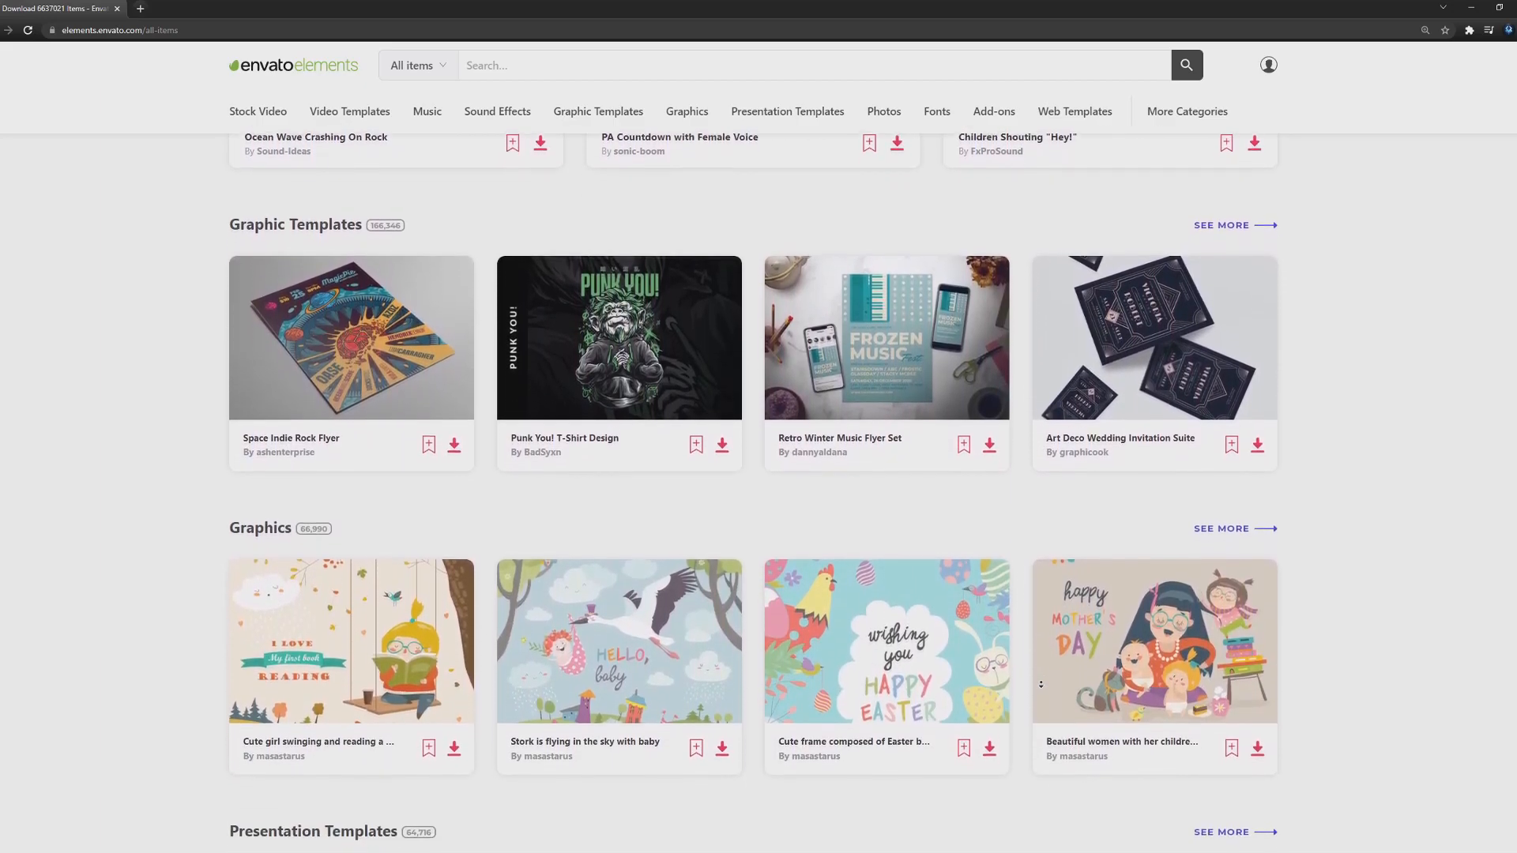
scroll(down, 3)
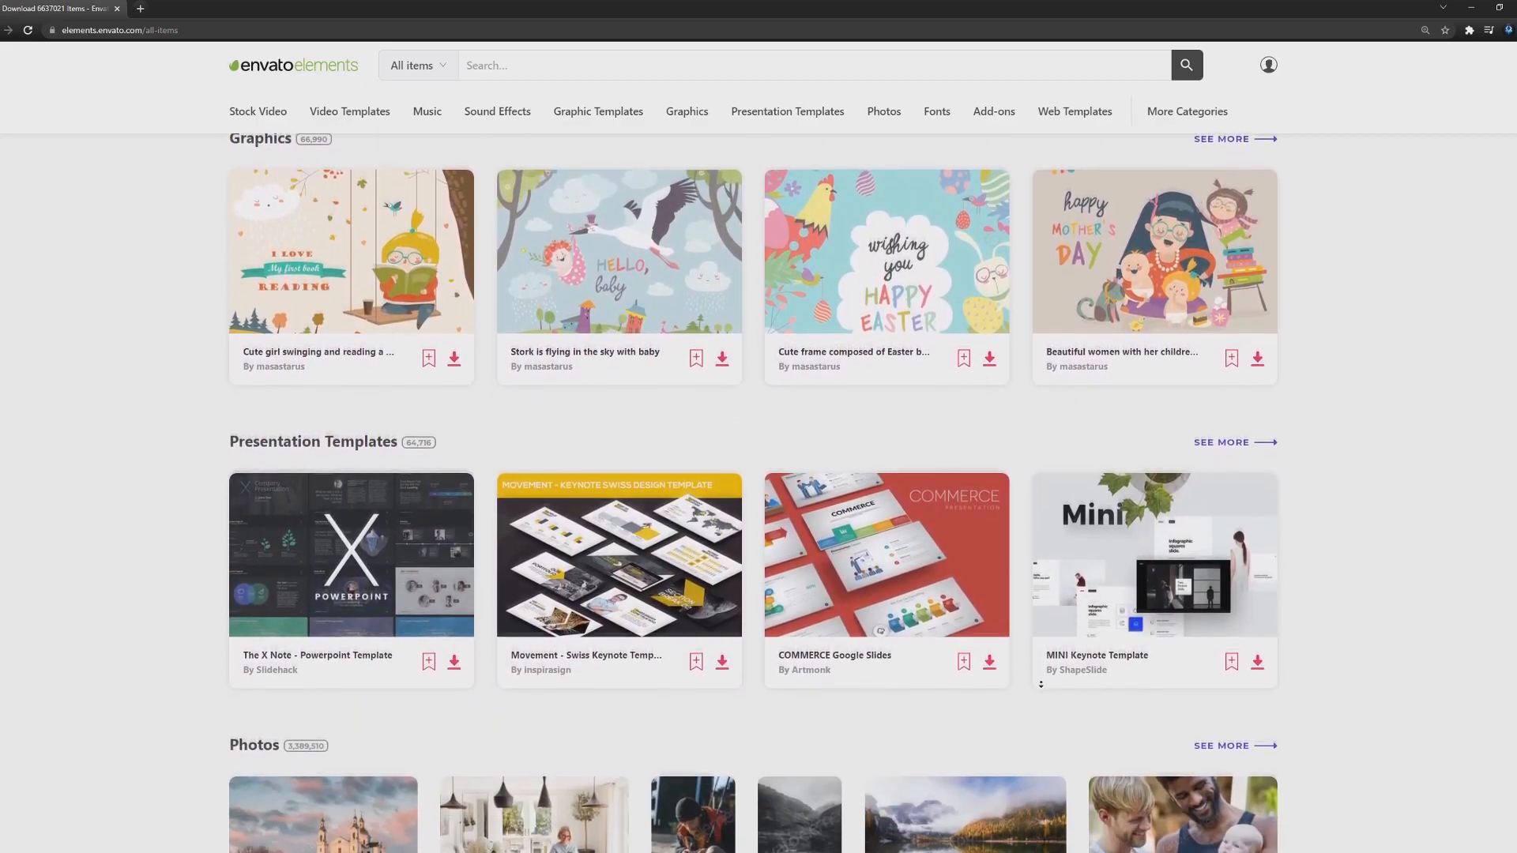
scroll(down, 3)
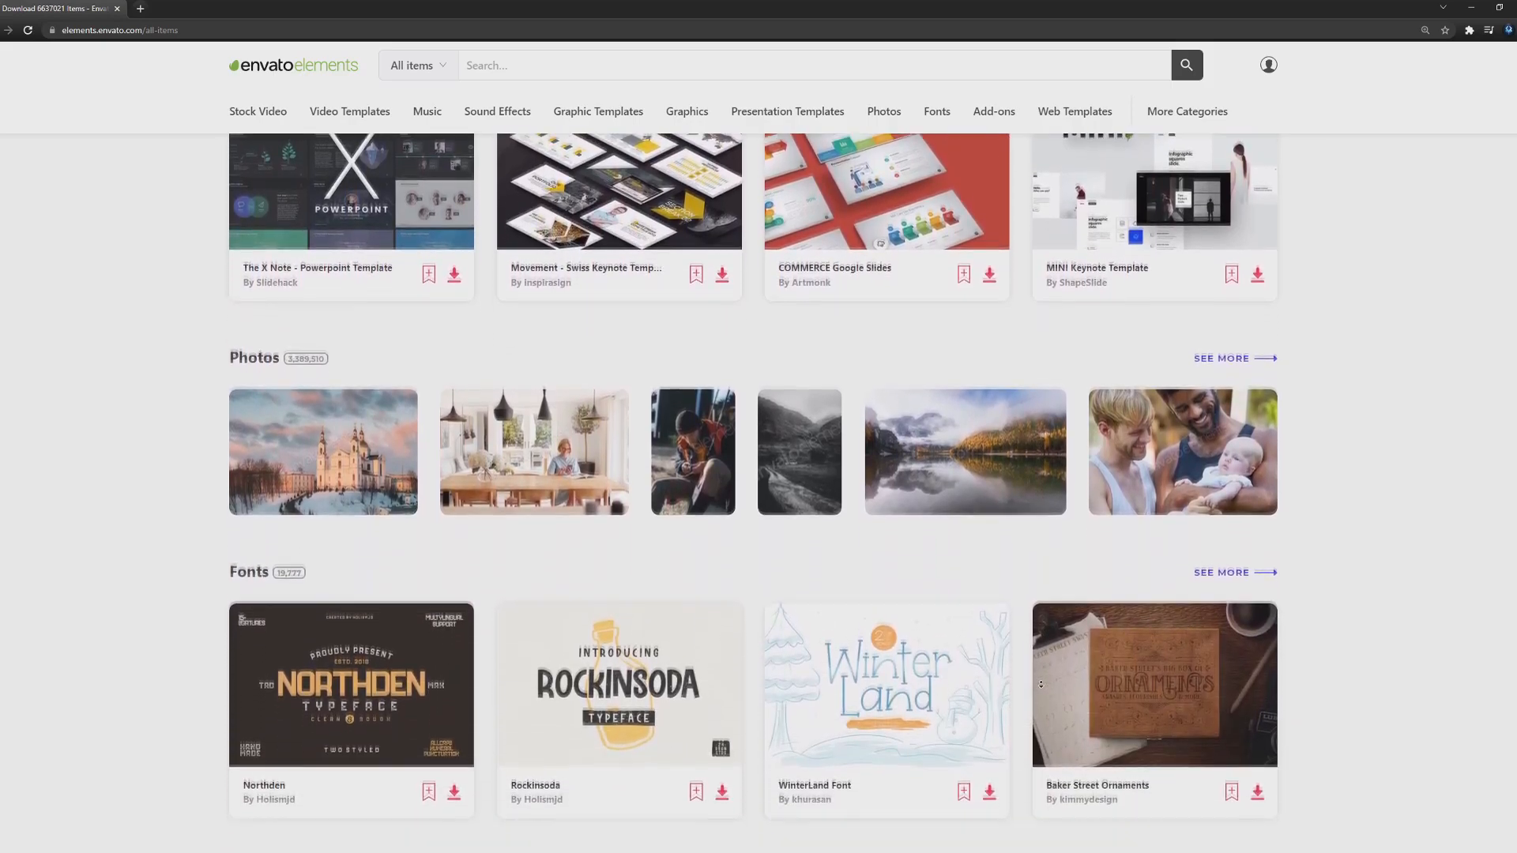
scroll(down, 3)
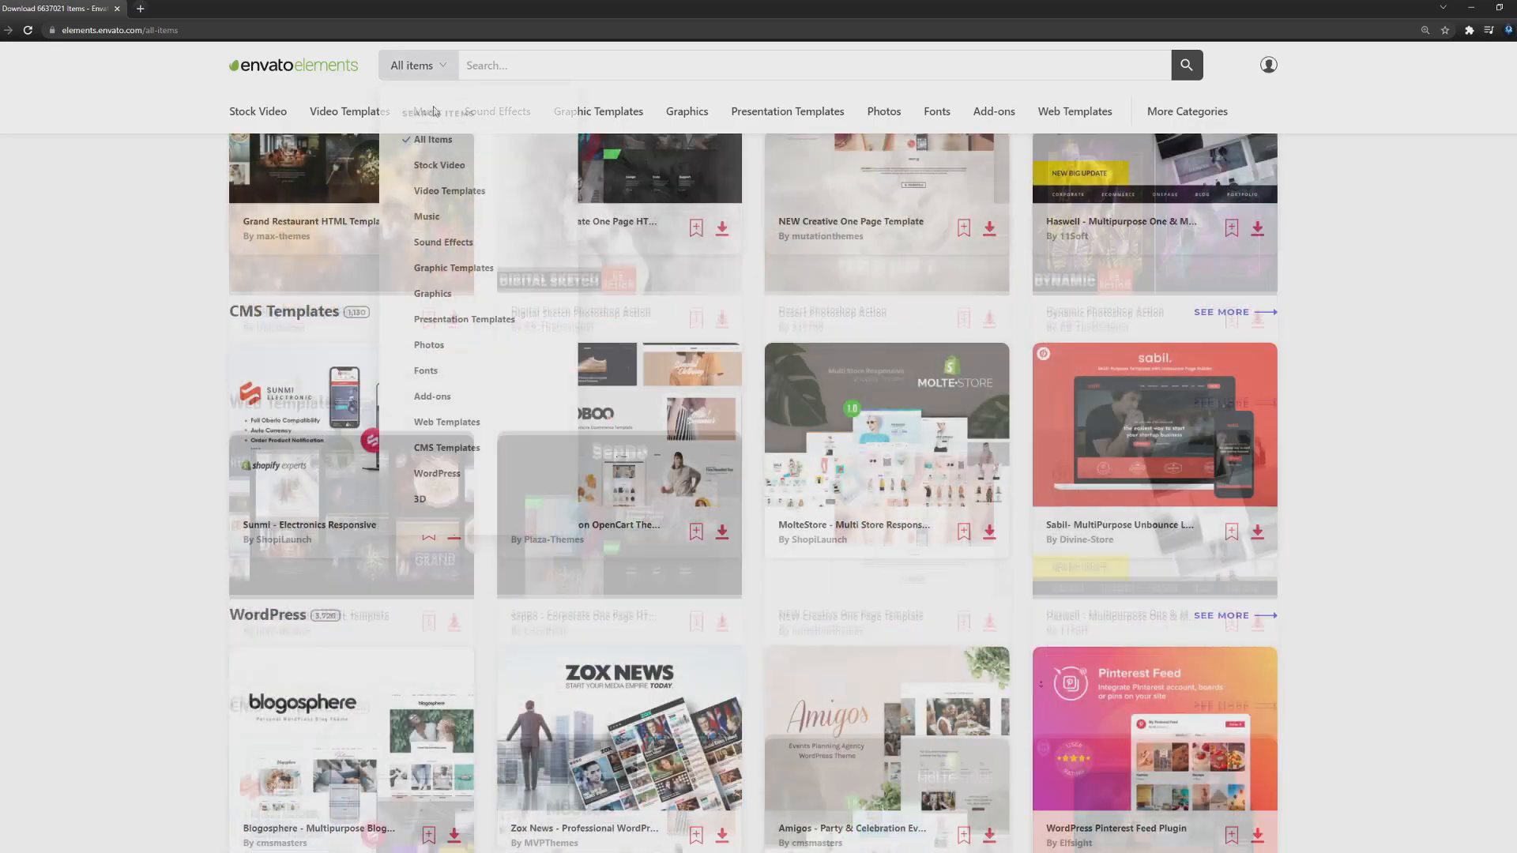
Restrict the search to Graphics and look through the 431 'smoke' results.
click(421, 497)
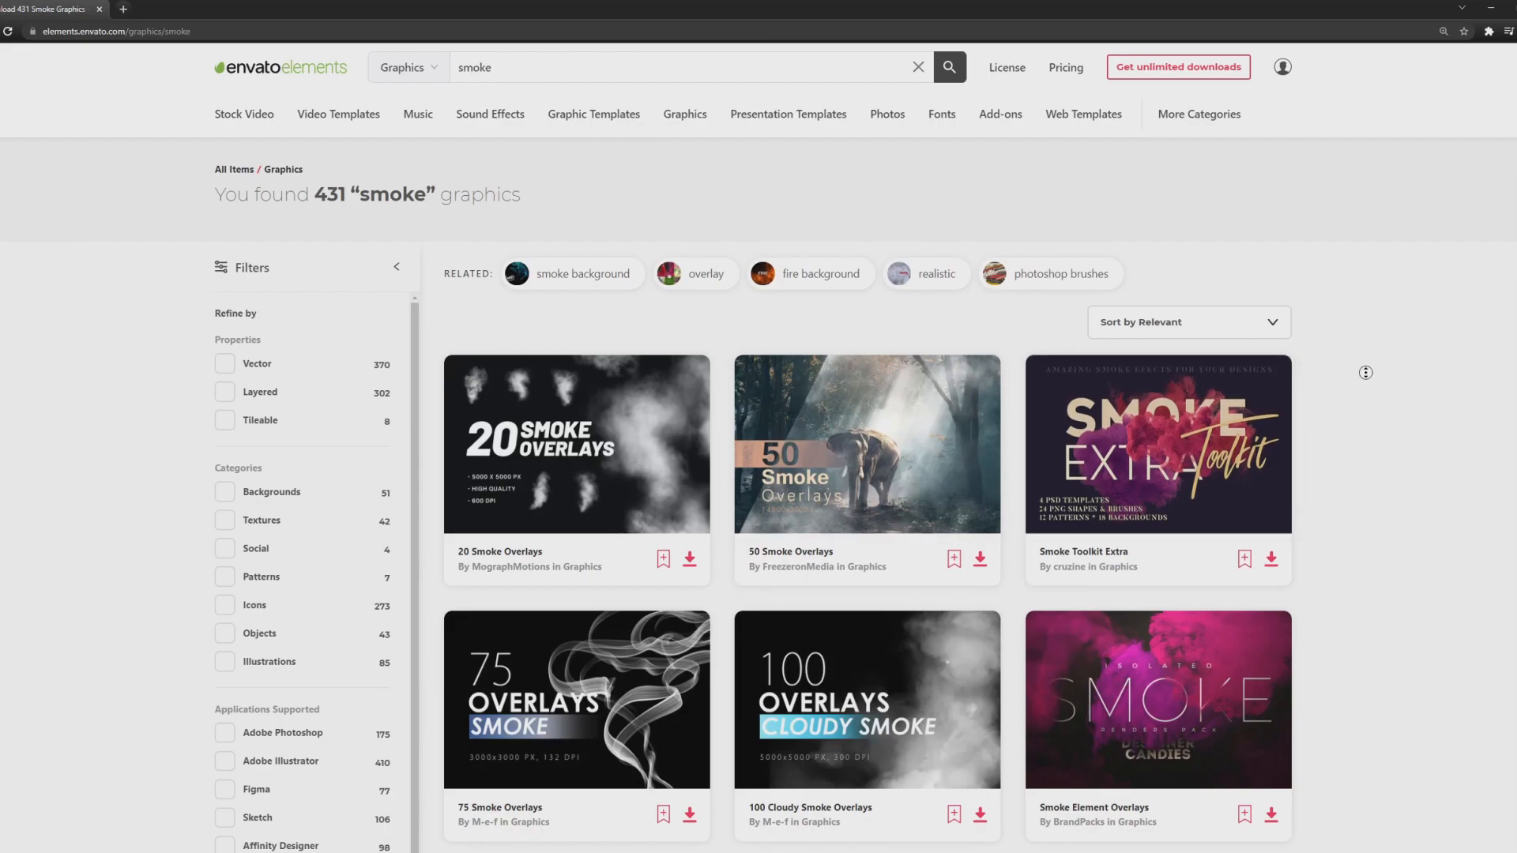
scroll(down, 3)
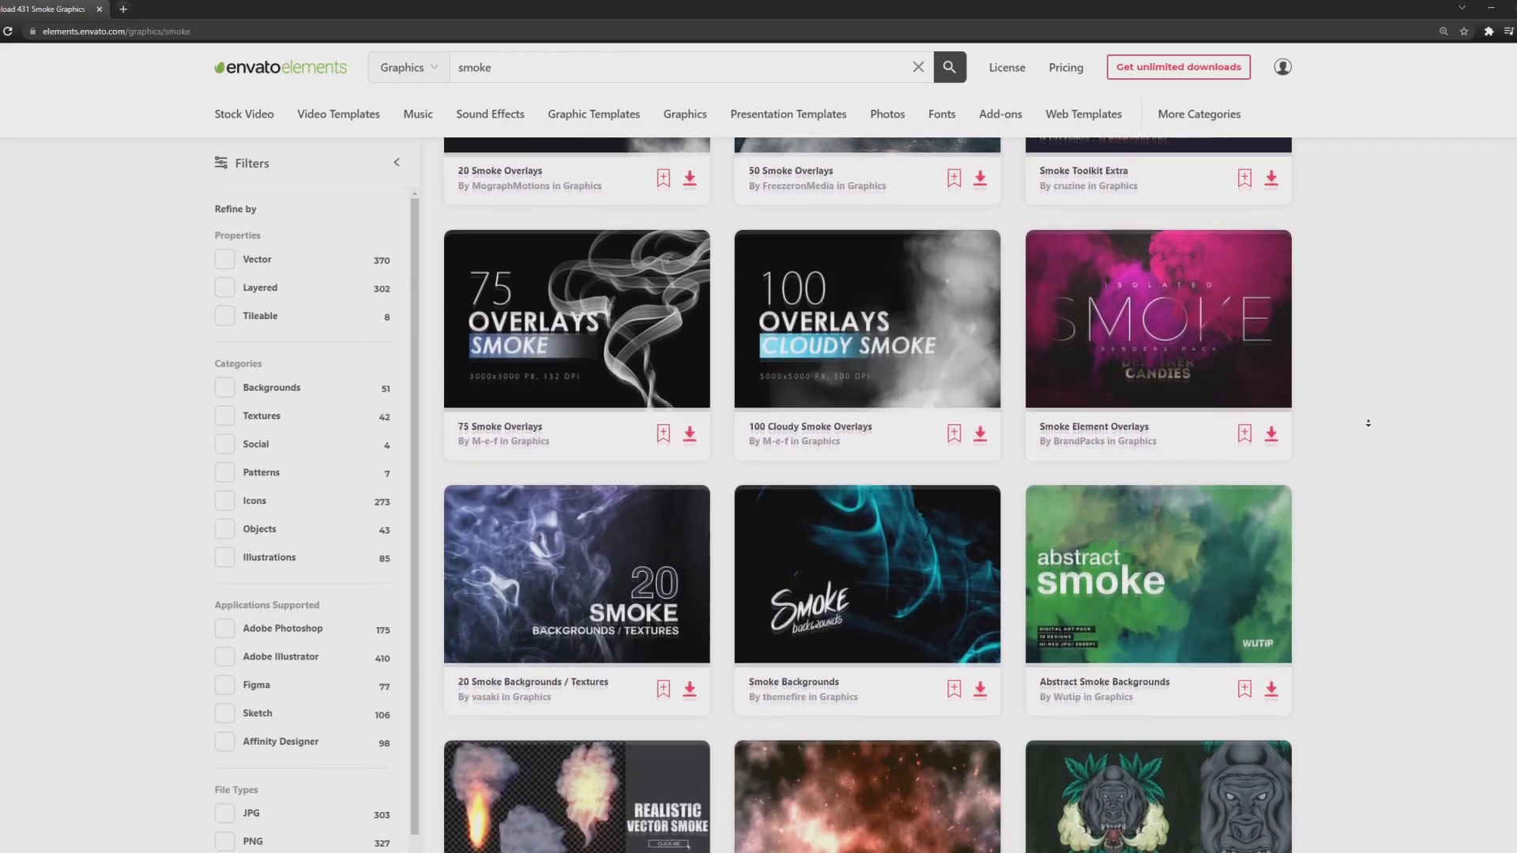
click(1177, 67)
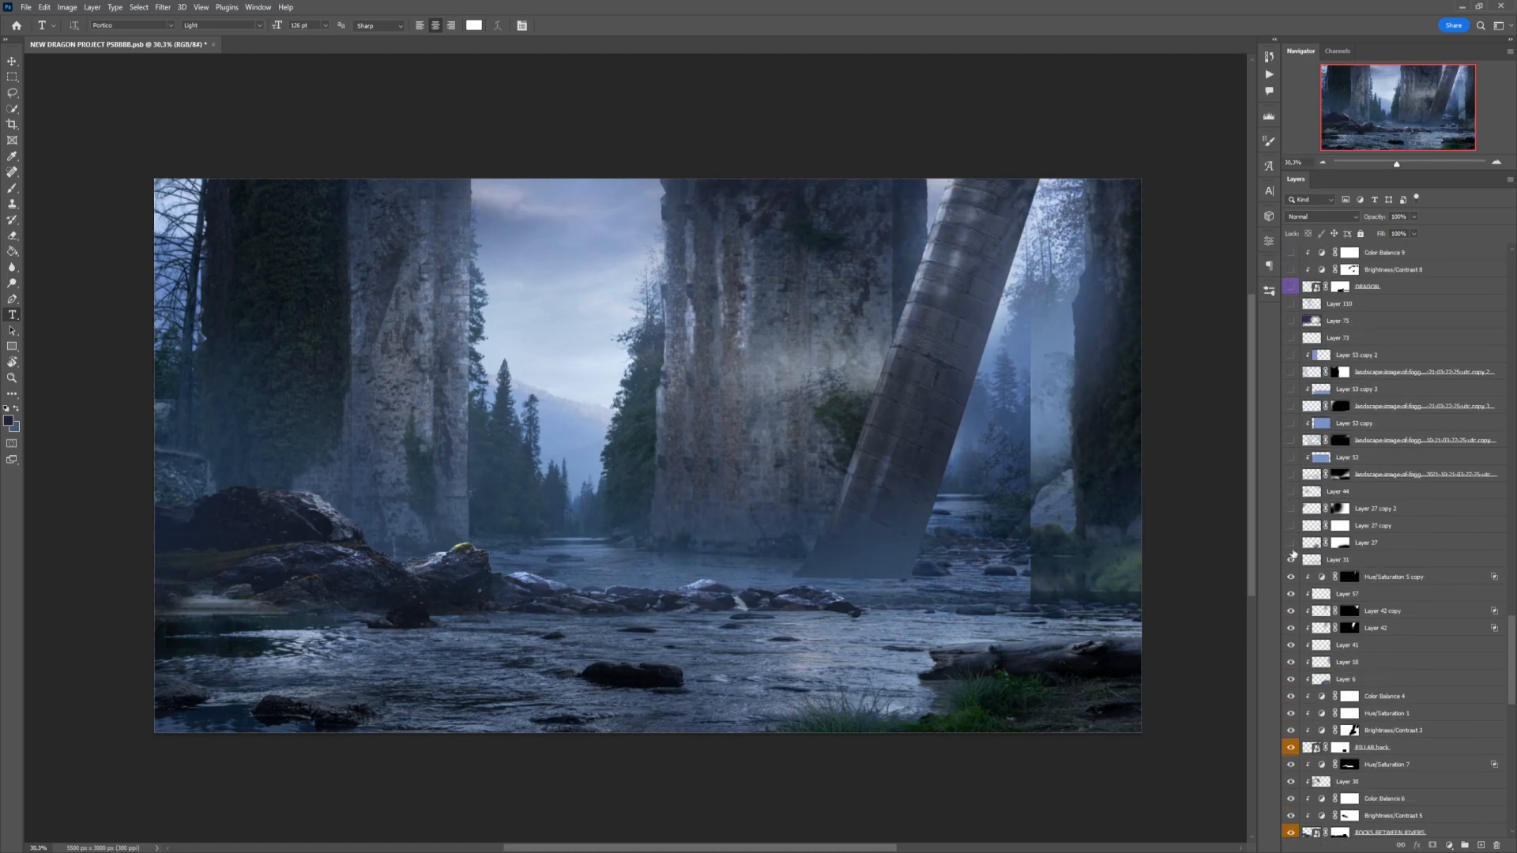
Show the dragon's reflection layer groups beneath the DRAGON layer.
click(1371, 526)
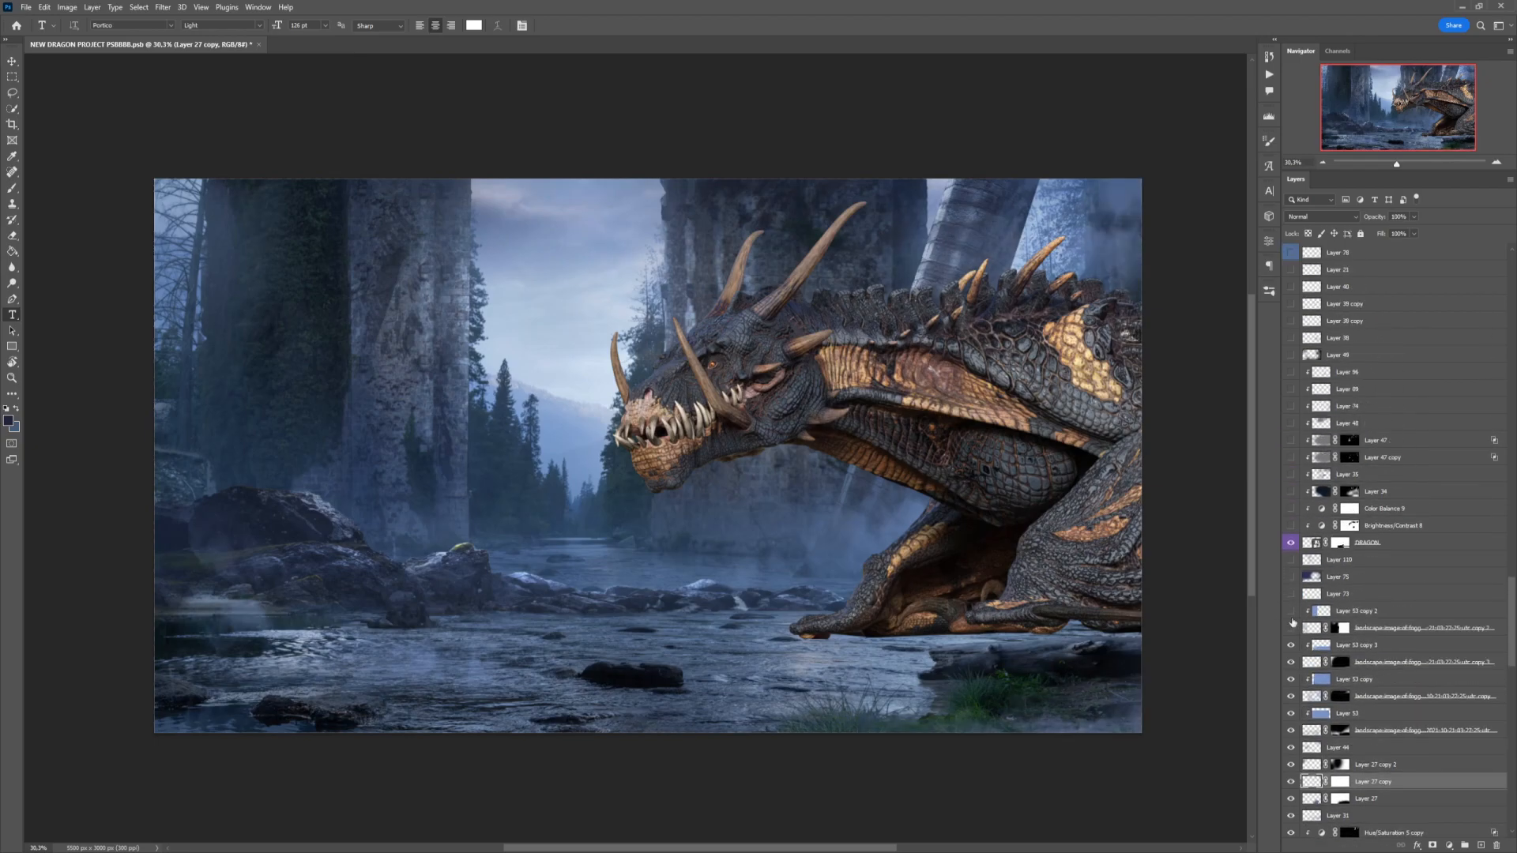
click(1289, 610)
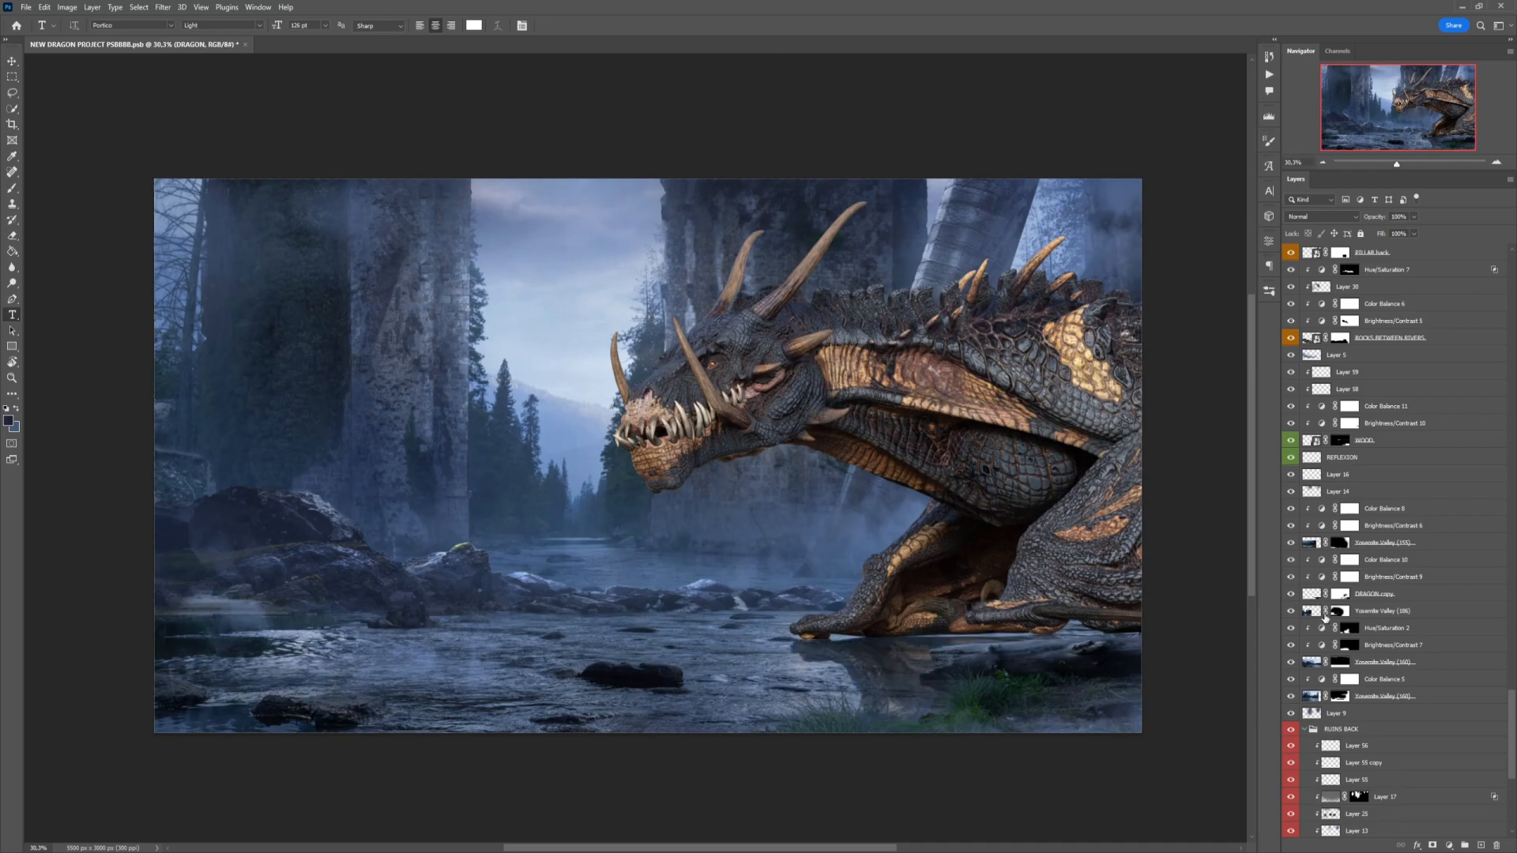
Move down the Layers panel toward the dragon adjustments and PILLAR LEFT group.
scroll(down, 3)
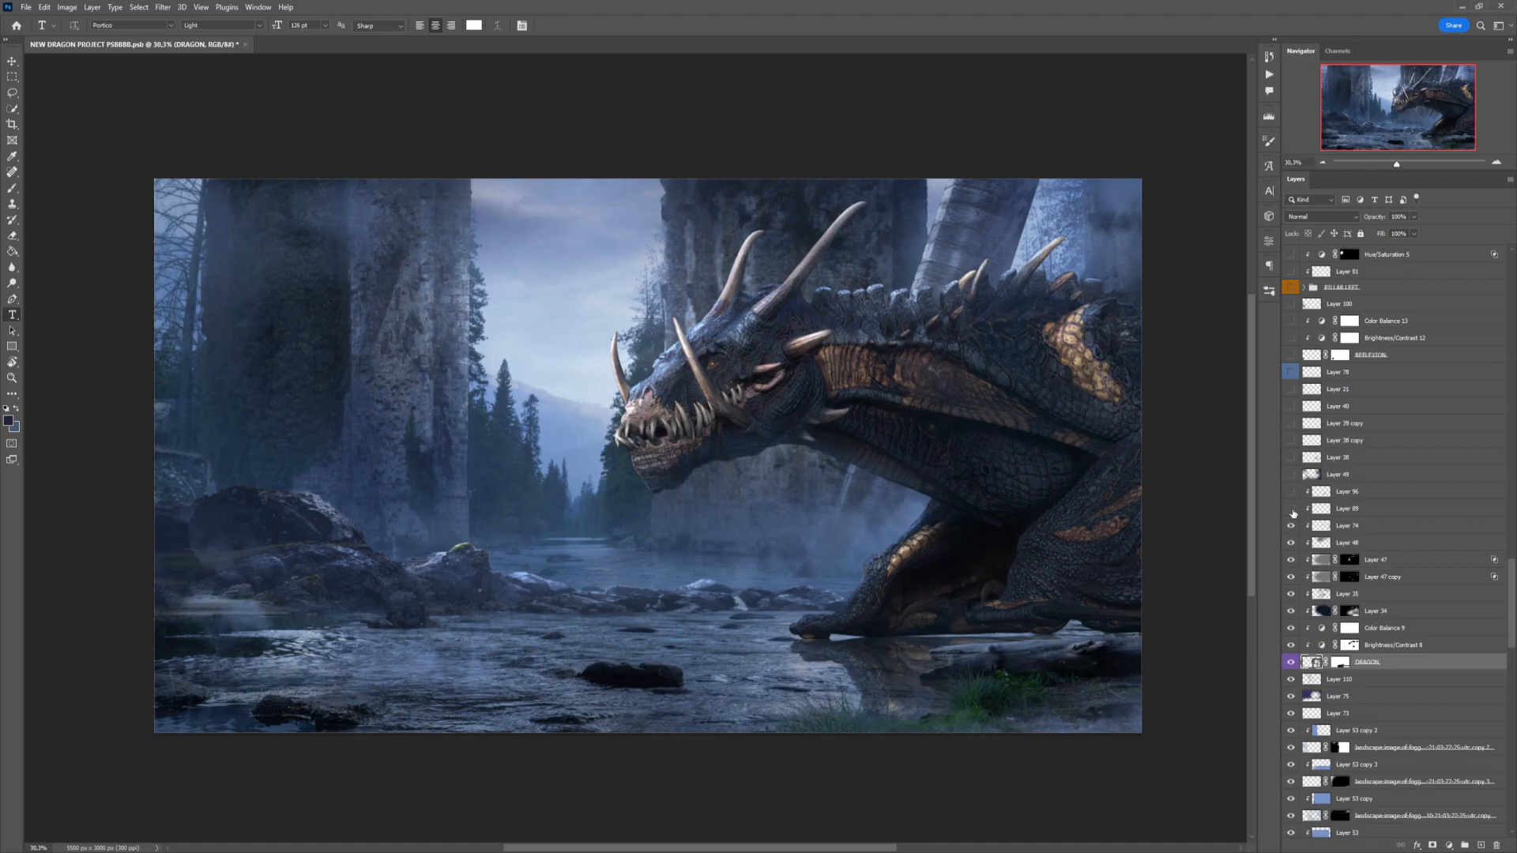
mouse_move(1292, 496)
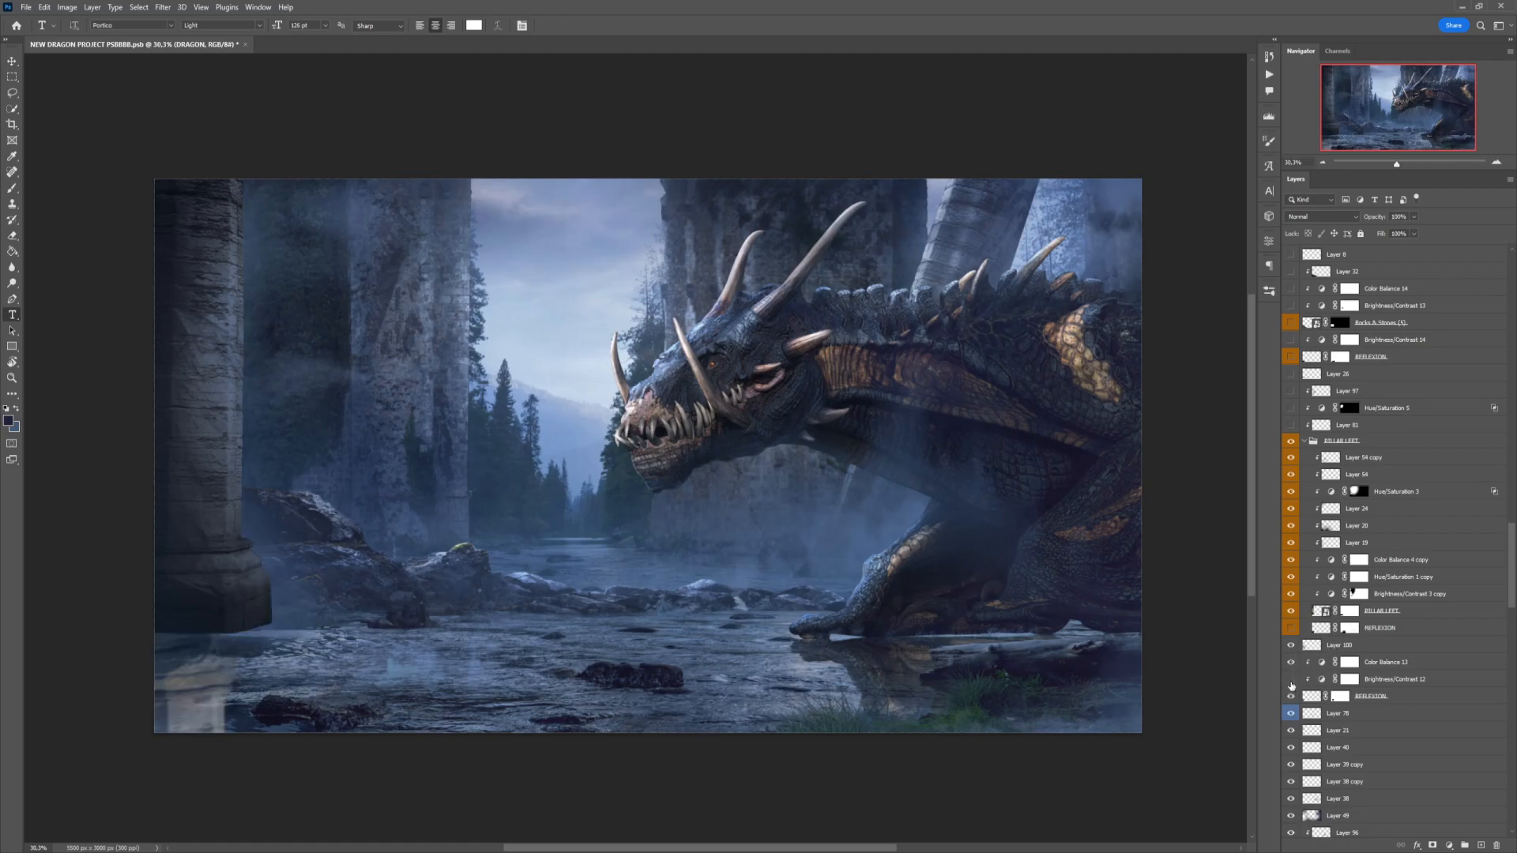
Move down the Layers panel to the rocks group and wizard layers with the staff glow.
scroll(down, 3)
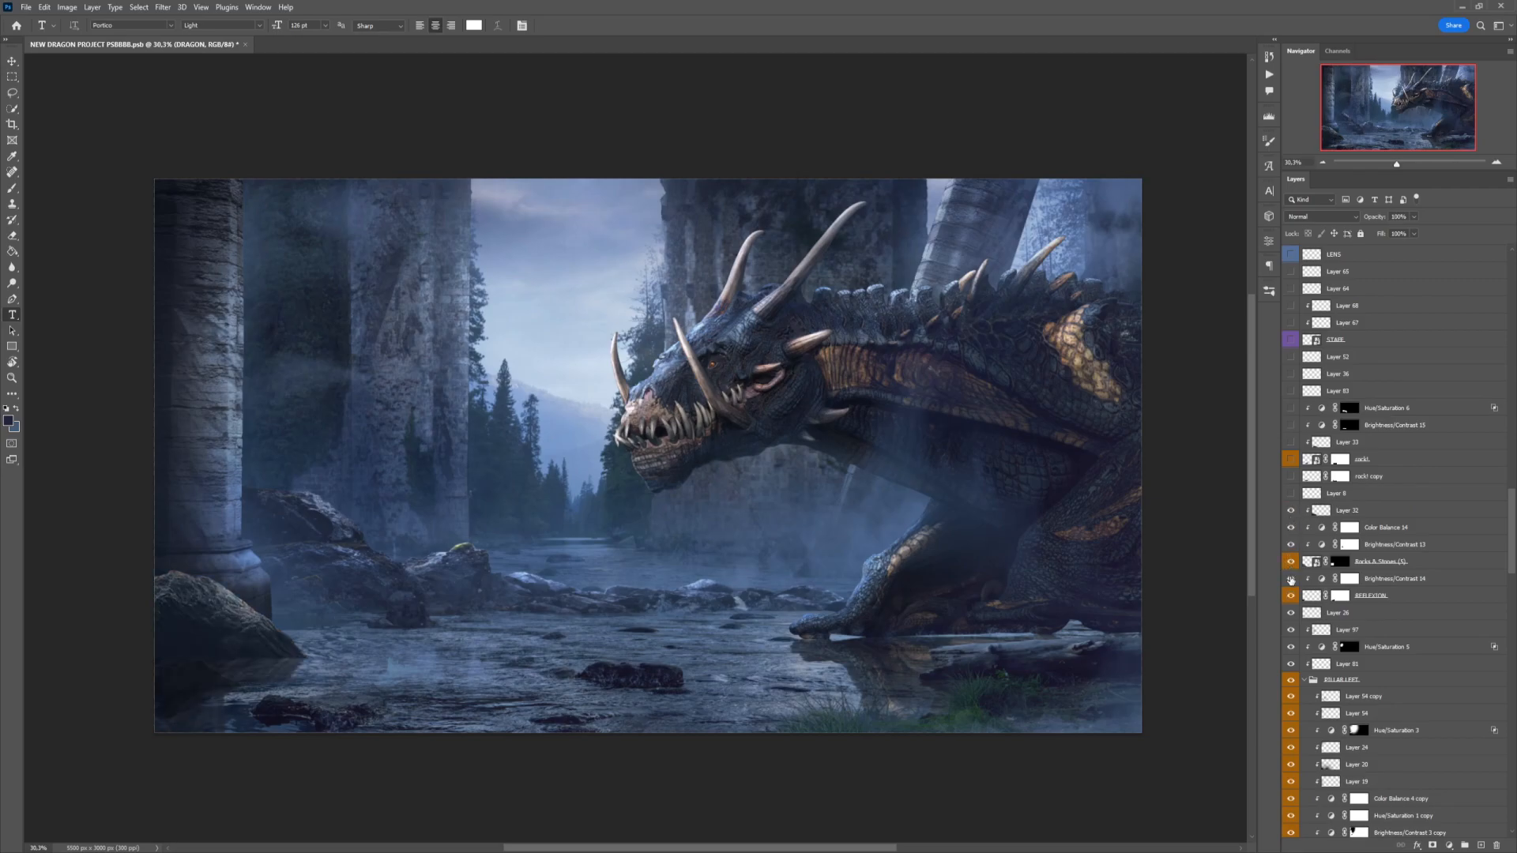
scroll(down, 3)
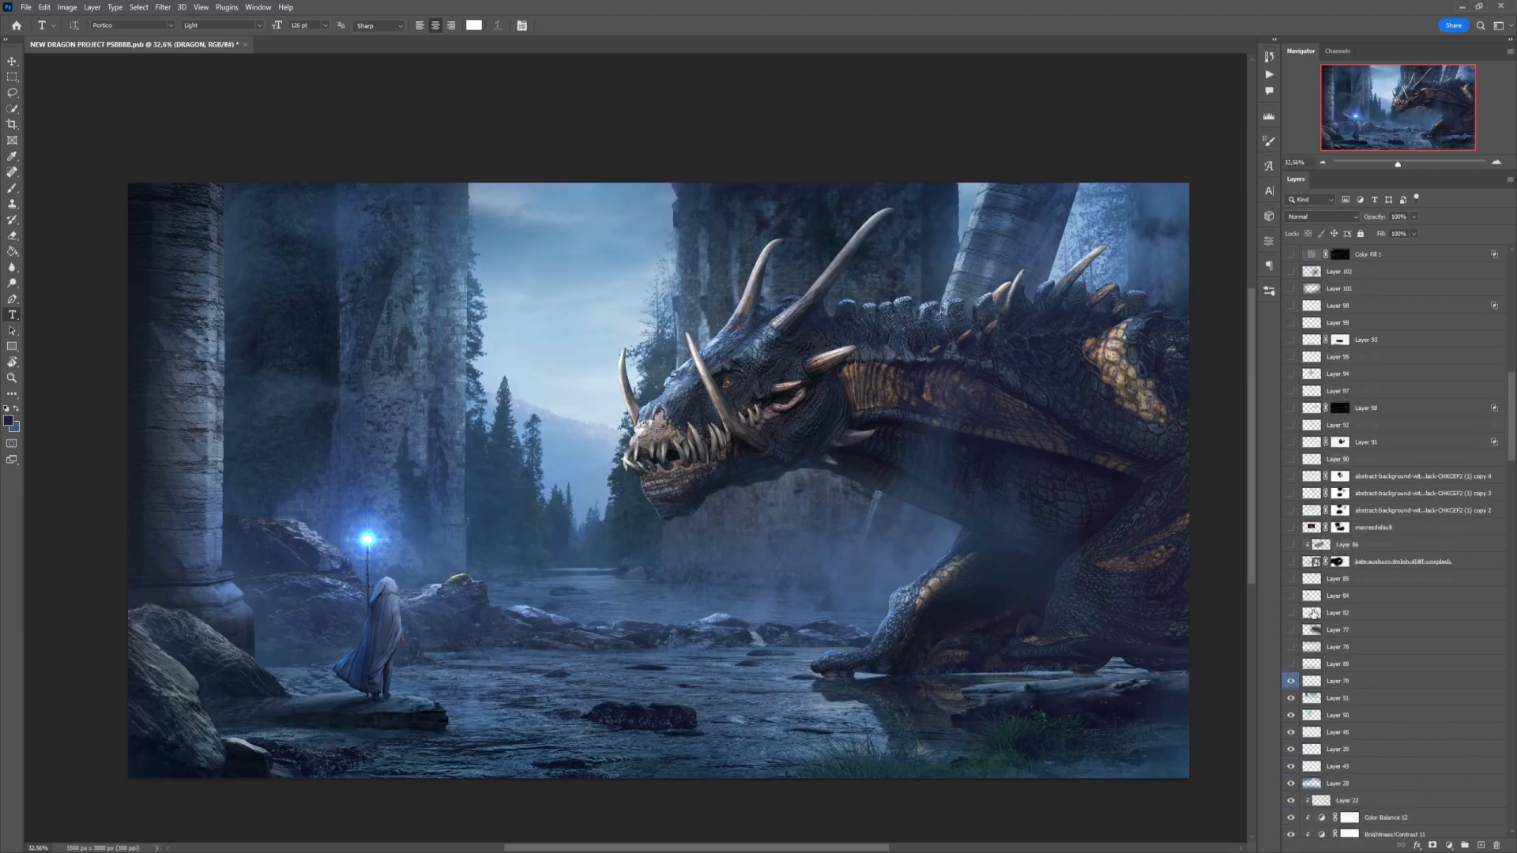
Move through the Layers panel to the Color Balance and Color Fill grading layers.
scroll(down, 3)
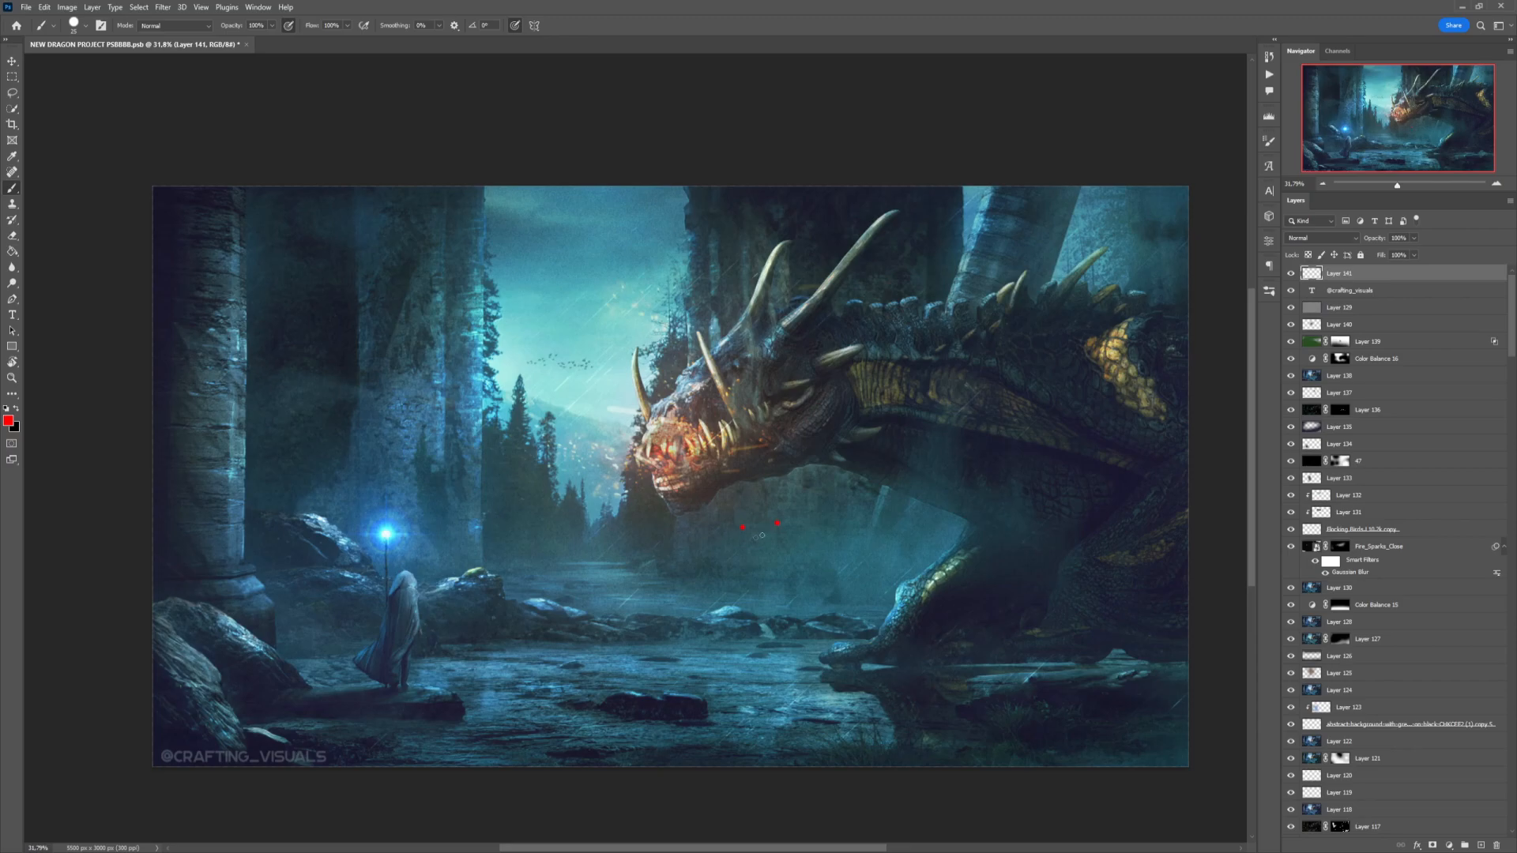
Paint a red curved smile in the mist below the dragon's mouth.
drag(744, 537, 778, 547)
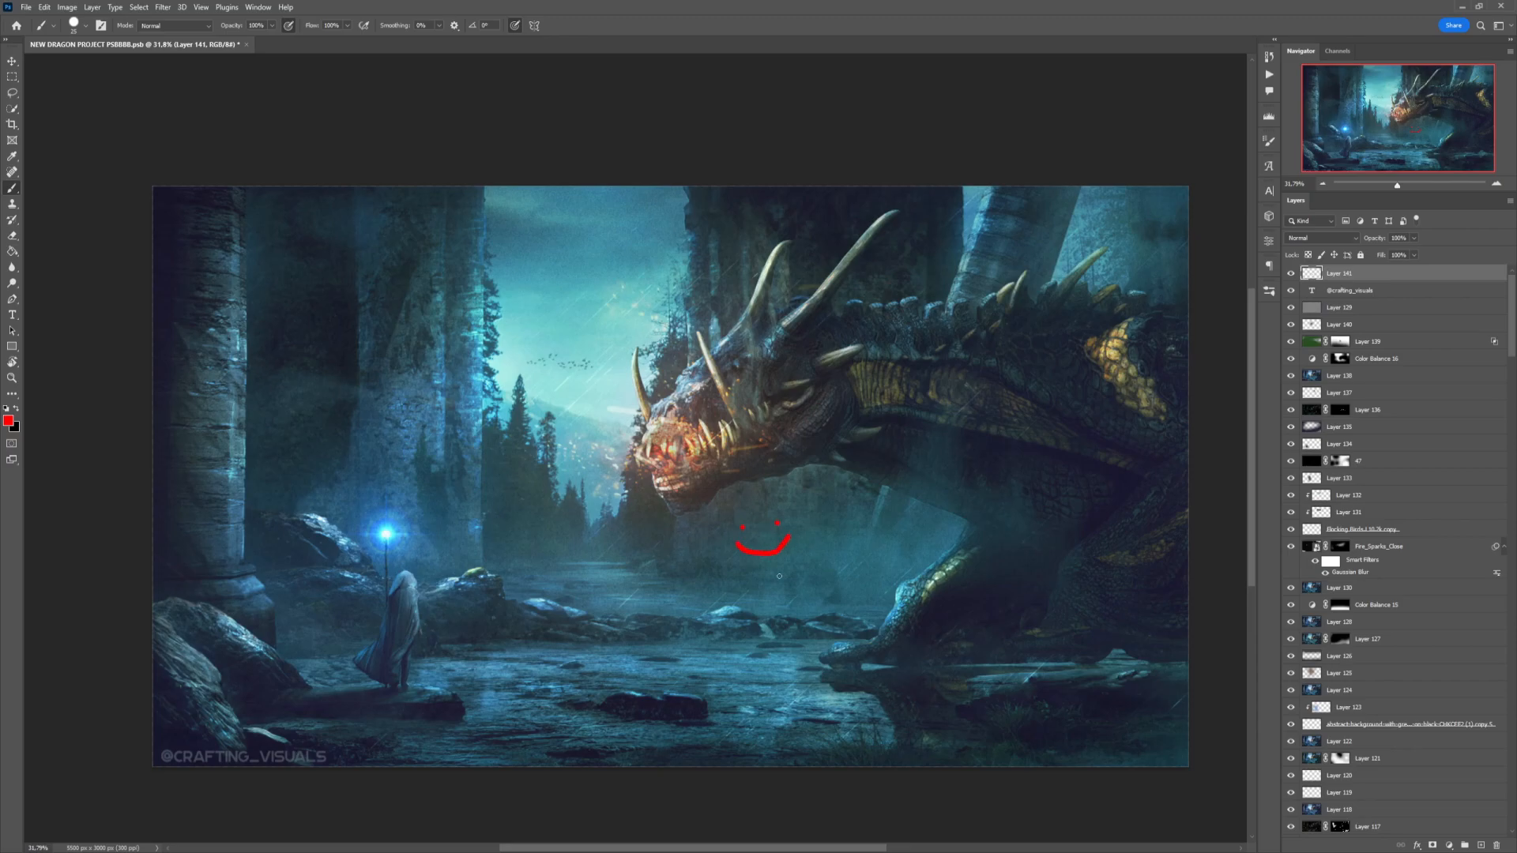